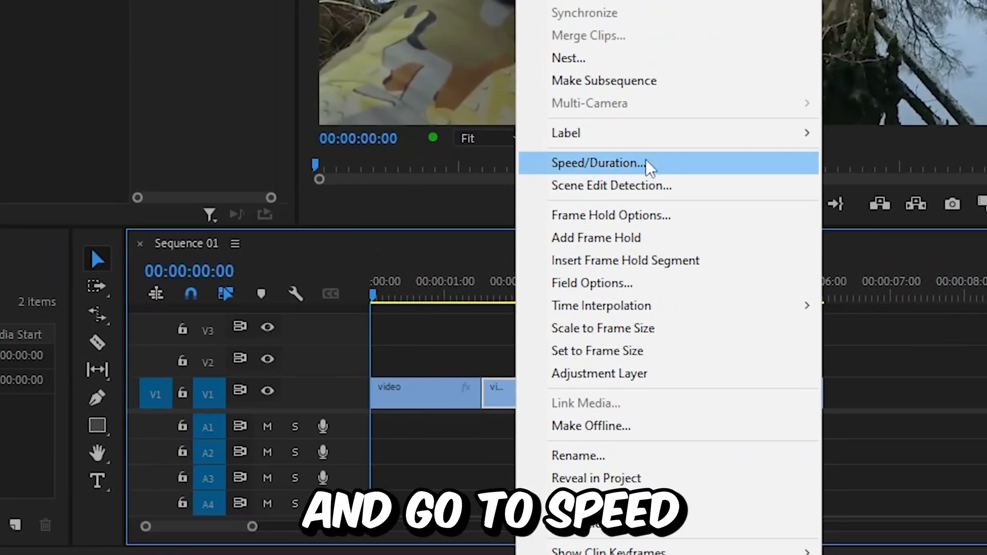
- Set the flashback clip's speed to 40% with Optical Flow time interpolation
left_click(601, 162)
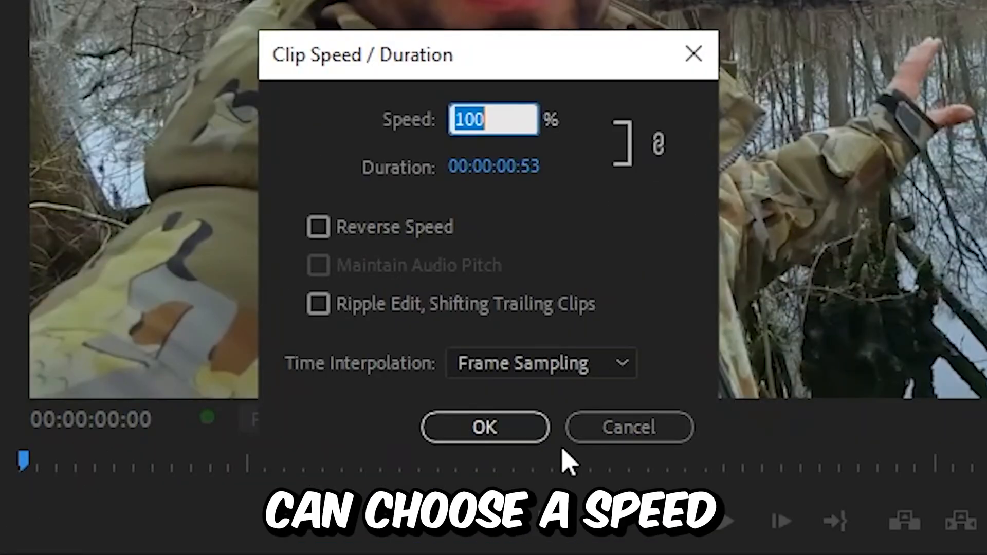
type("40")
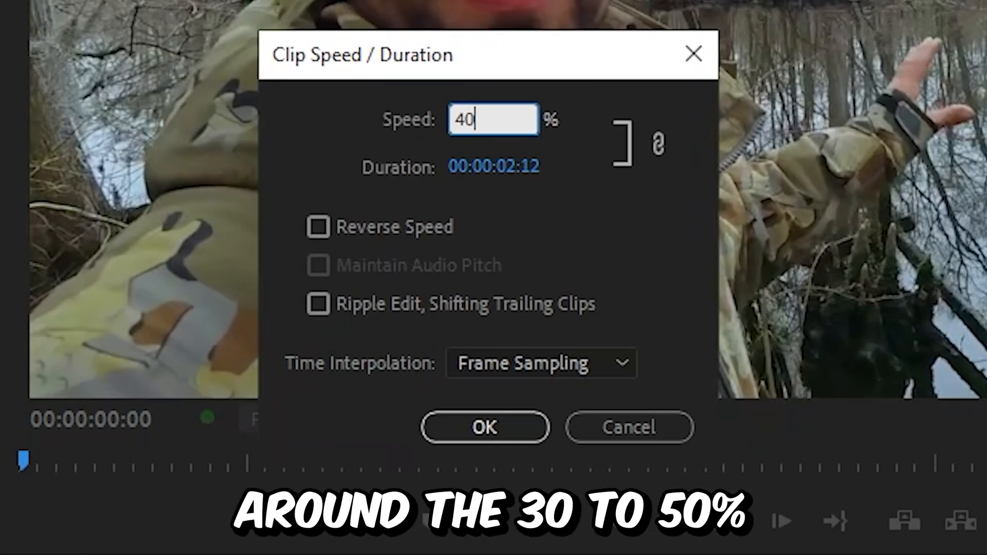
mouse_move(534, 316)
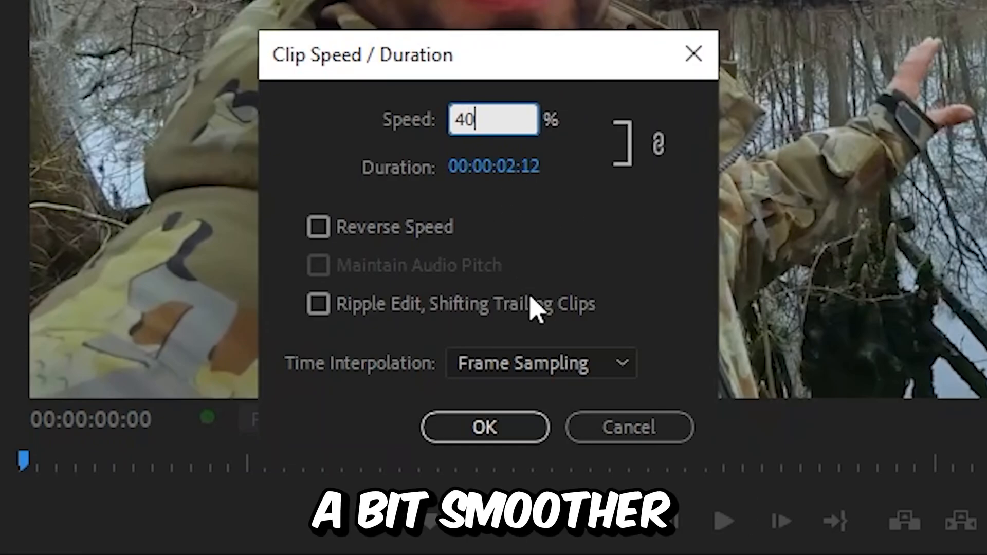
left_click(541, 363)
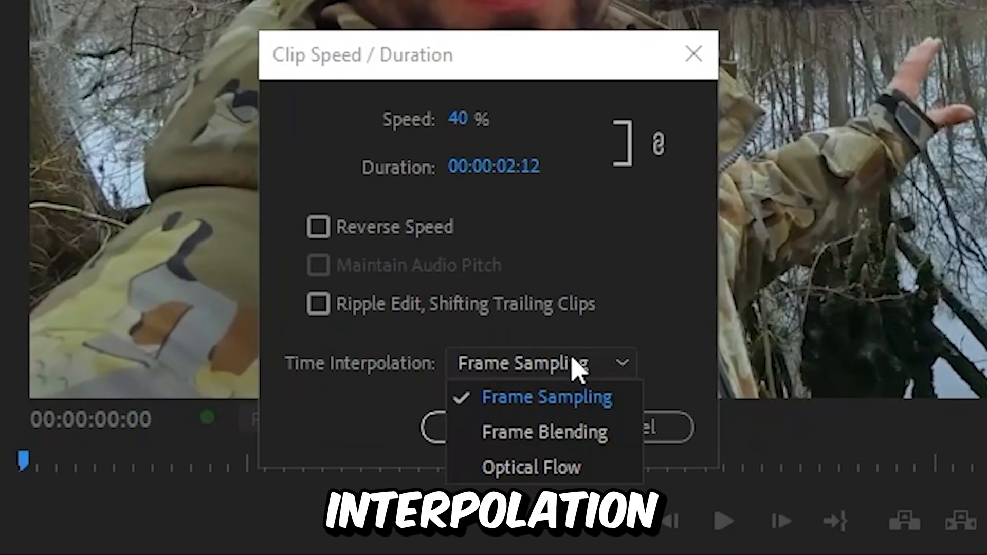
left_click(531, 466)
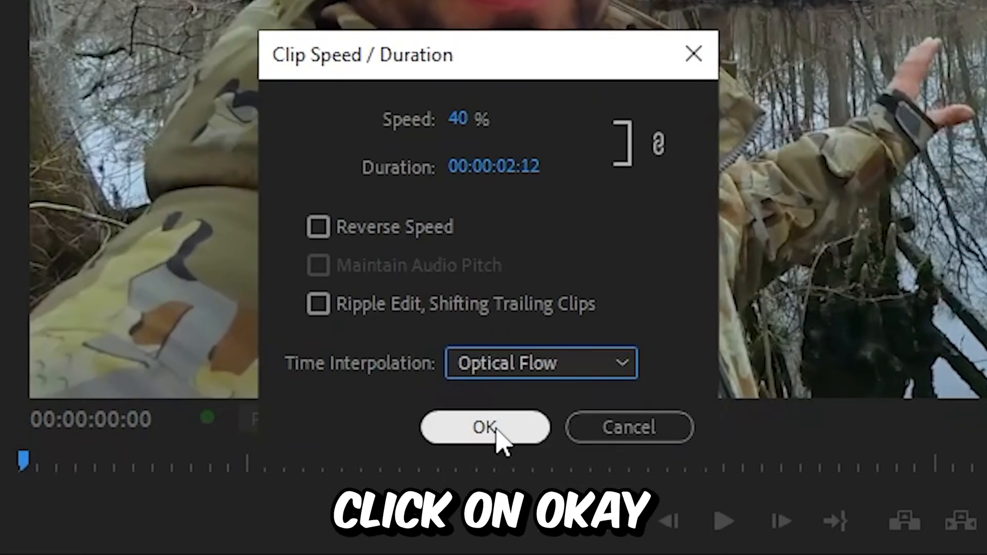
left_click(485, 428)
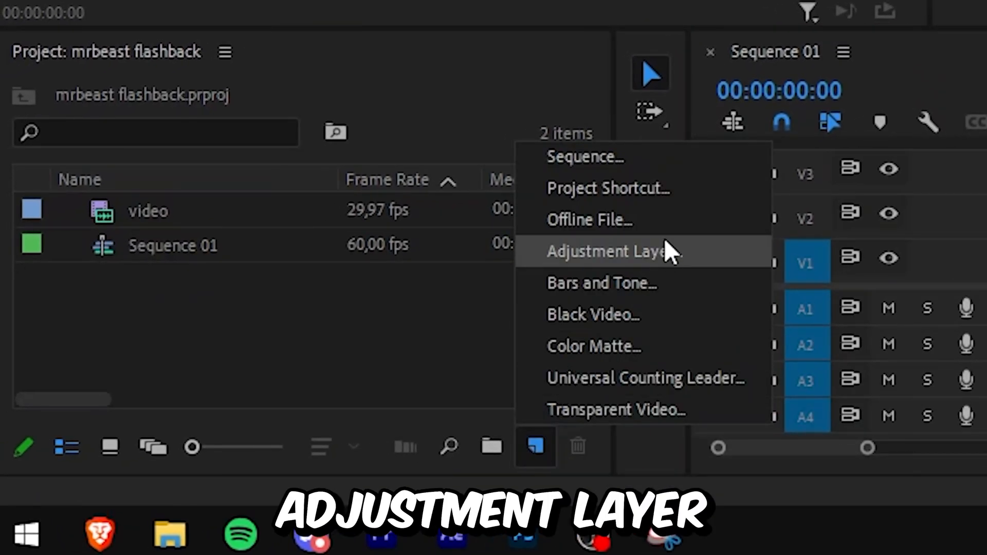
- Create a new adjustment layer and trim its end to match the 40% clip
left_click(610, 251)
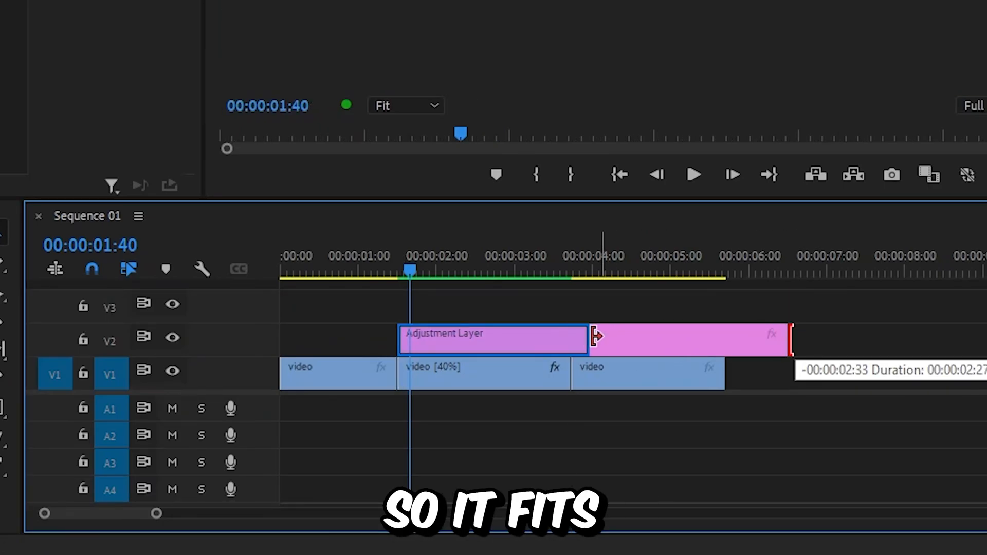
left_click_drag(787, 339, 570, 338)
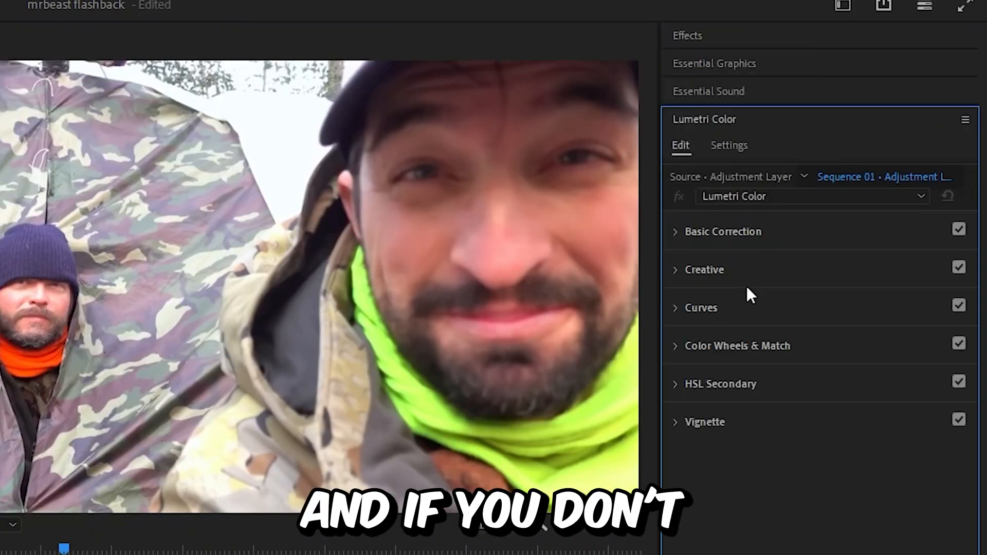
- In Lumetri Color's Basic Correction, drag the adjustment layer's Saturation down to 0
left_click(372, 25)
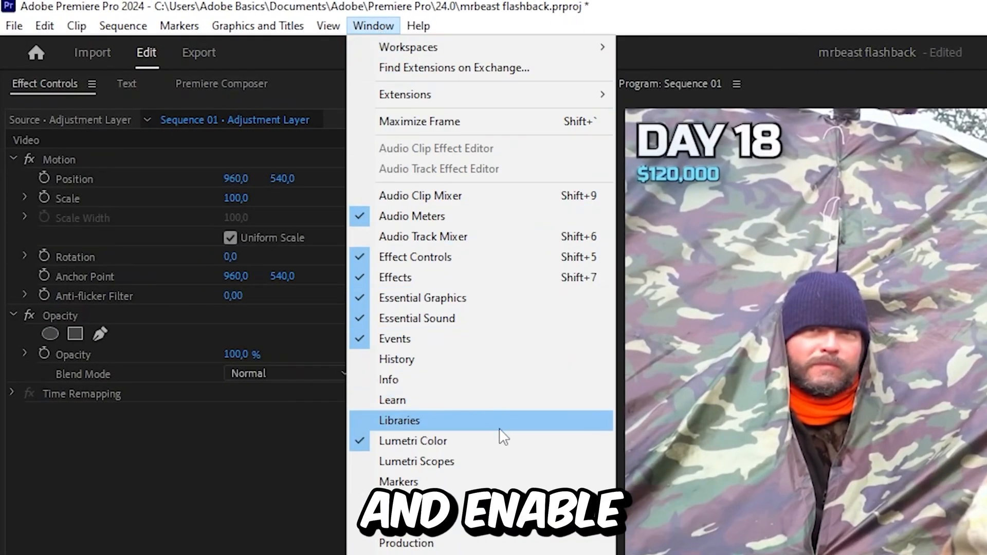
left_click(413, 441)
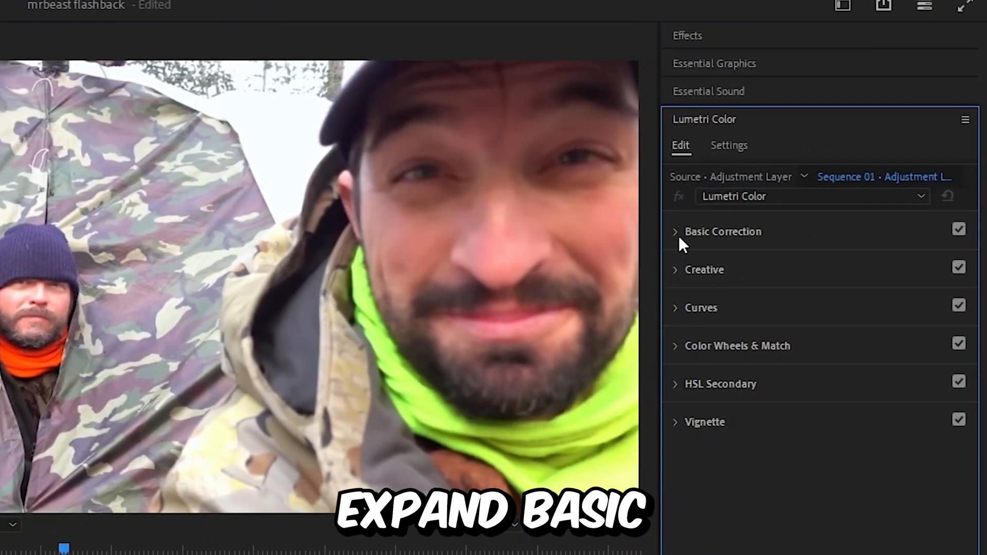
left_click(675, 231)
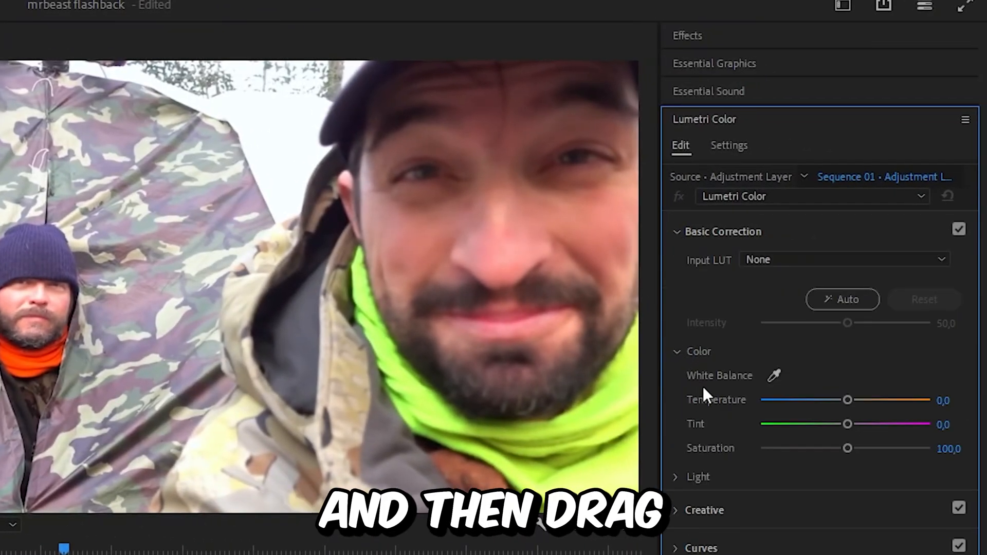
left_click_drag(848, 448, 812, 323)
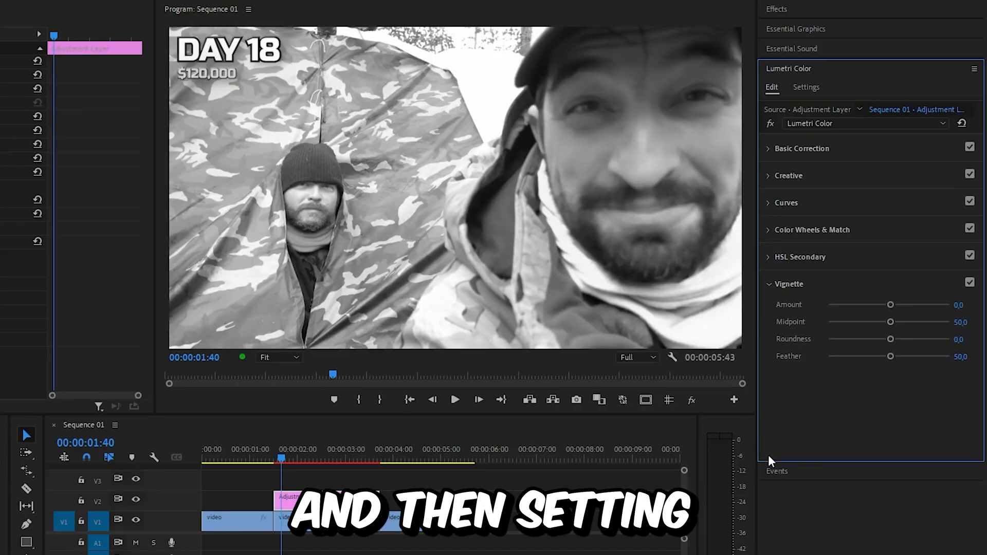
- Set the Lumetri Vignette Amount on the adjustment layer to -1.3
left_click_drag(889, 305, 868, 305)
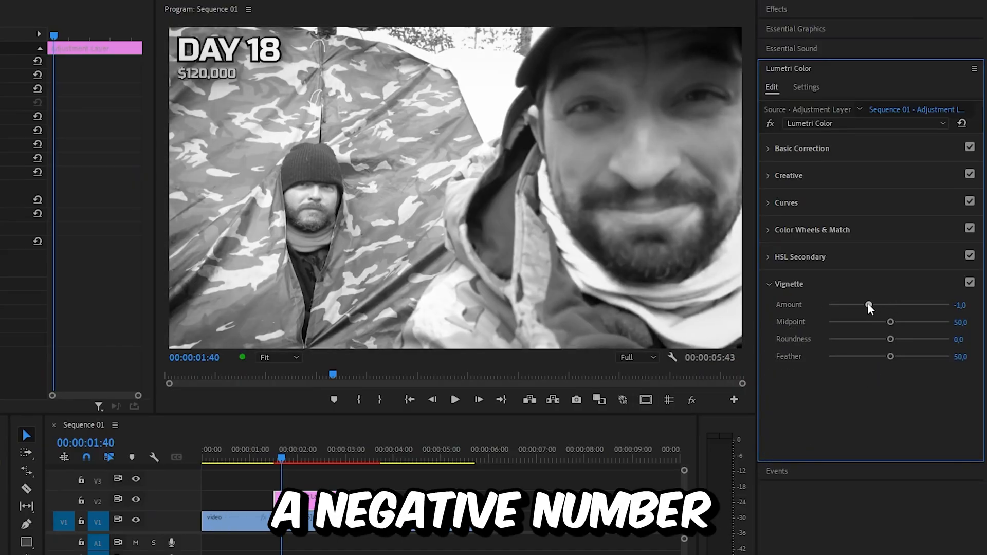
left_click_drag(868, 305, 863, 304)
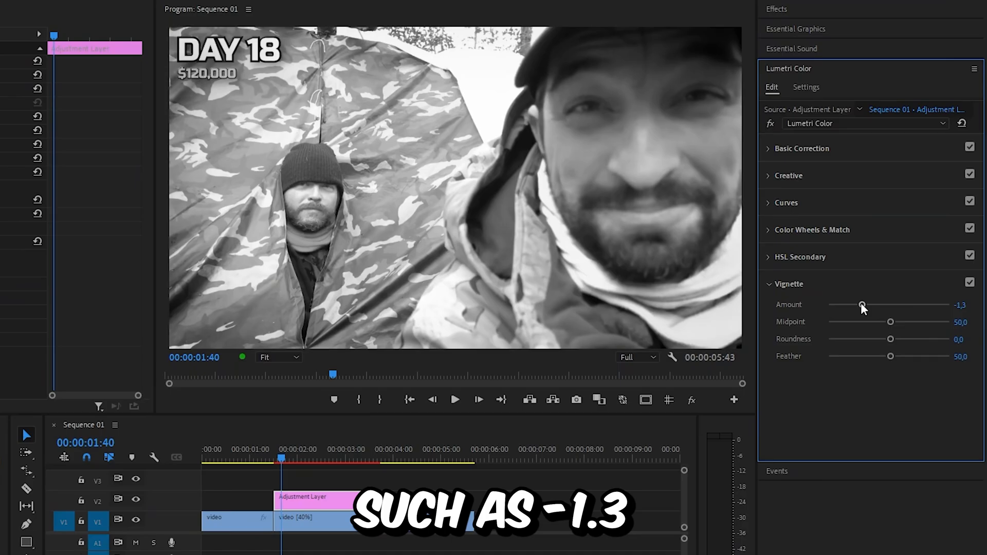
left_click(456, 399)
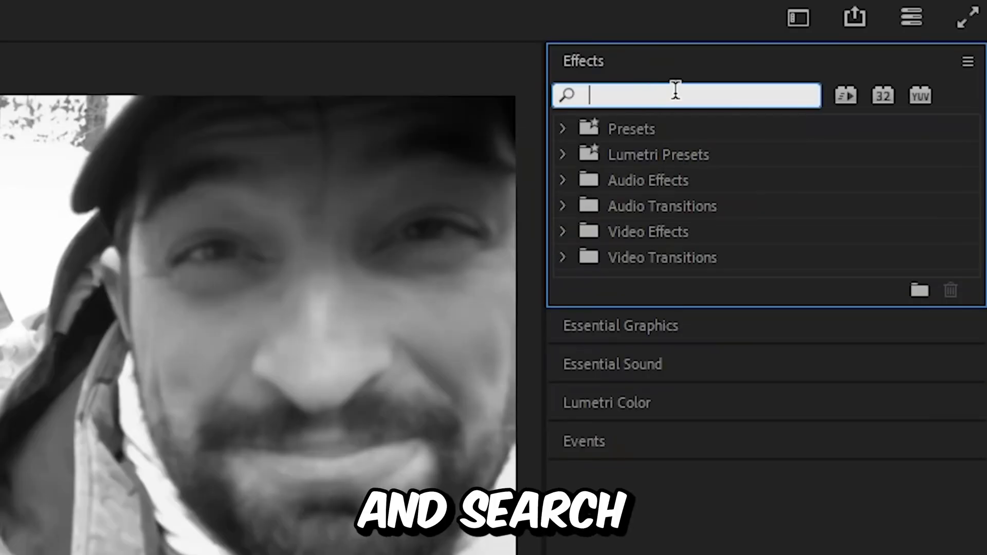
- Apply the Strobe Light effect and set Blend With Original to 97%
type("strobe light")
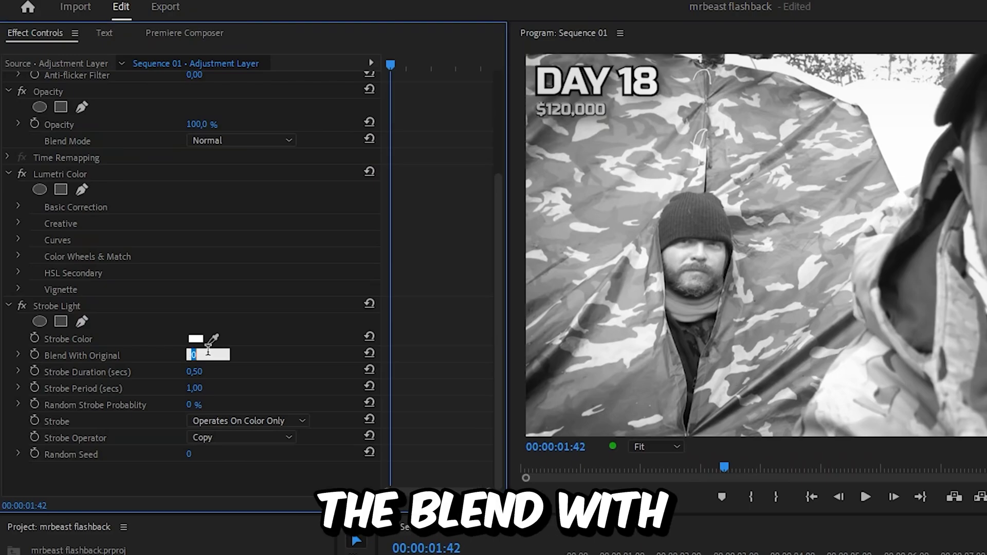
type("97")
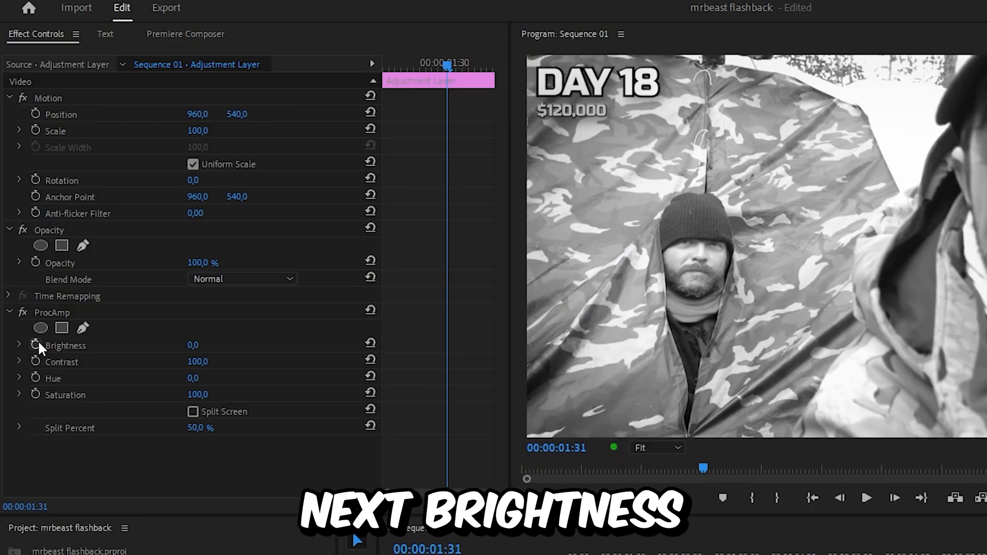
- Keyframe ProcAmp Brightness at 33, then step ten frames for a second keyframe
left_click(34, 345)
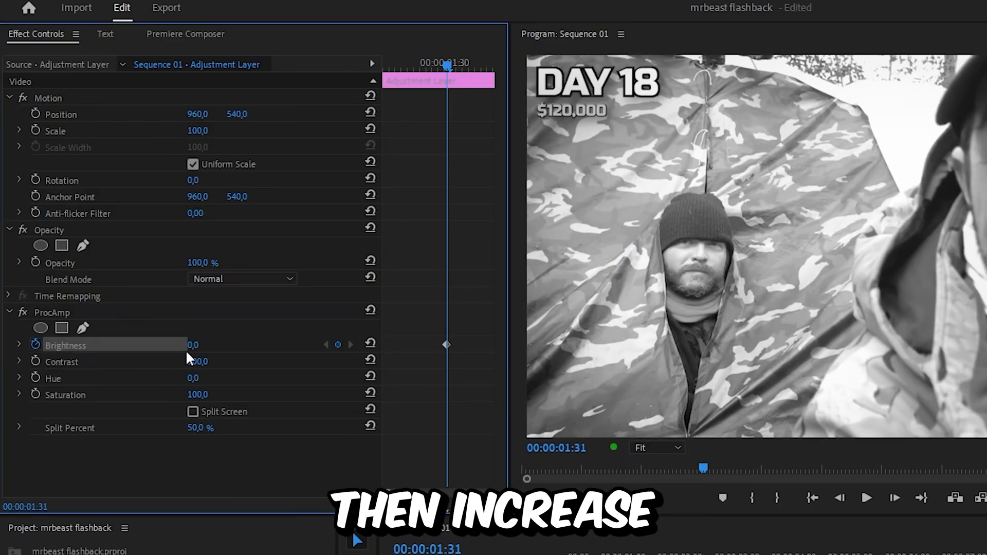
left_click_drag(194, 345, 214, 345)
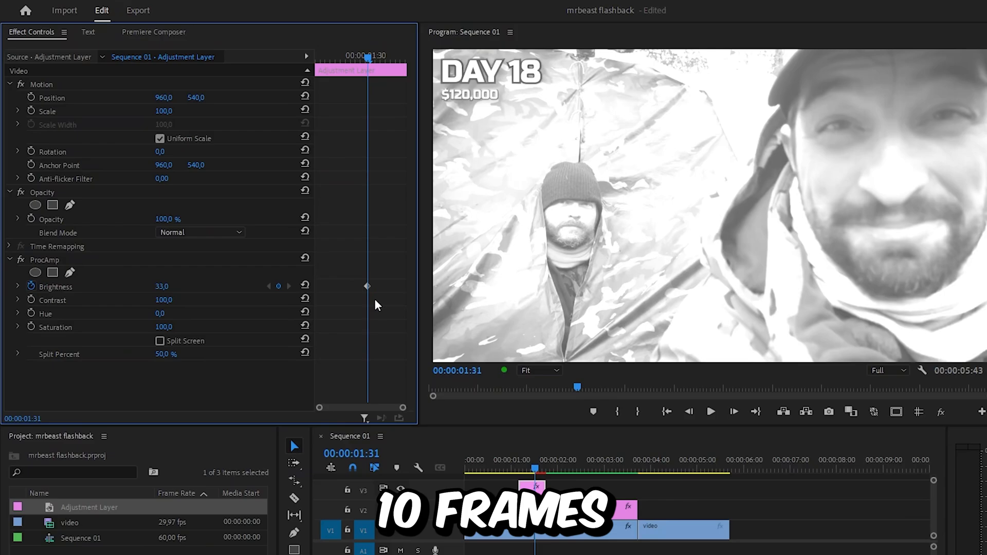
key("Left")
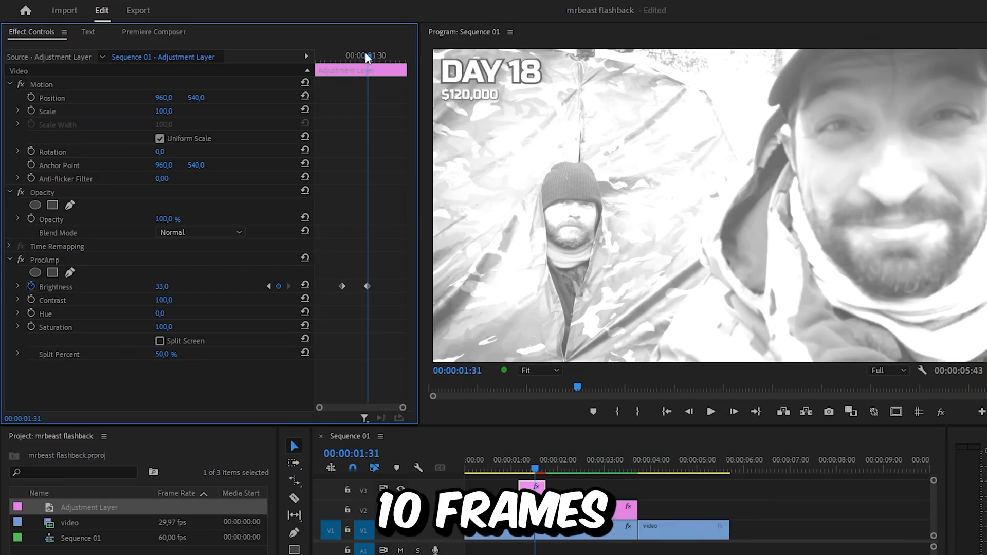
key("Right")
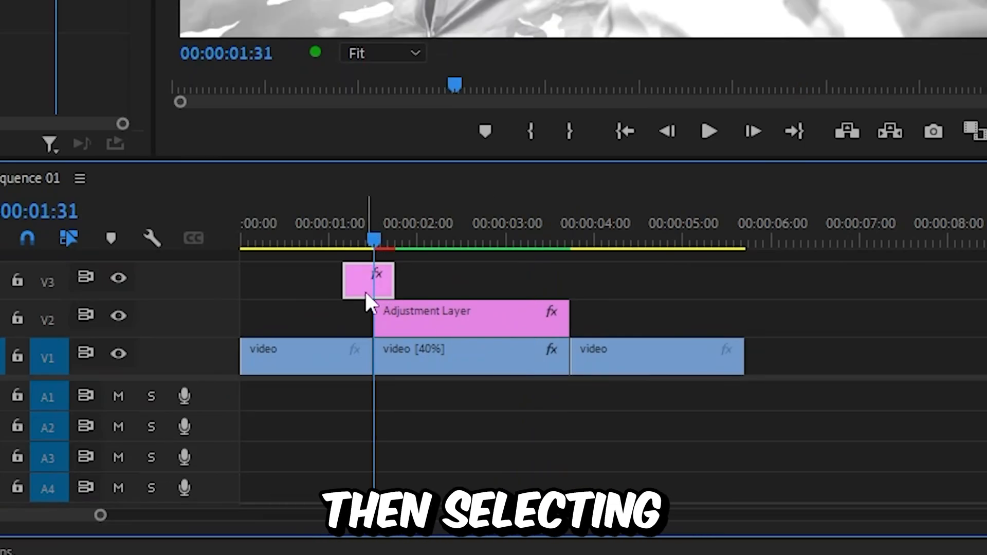
- Add markers on the short and long adjustment layers at the flash point
key("m")
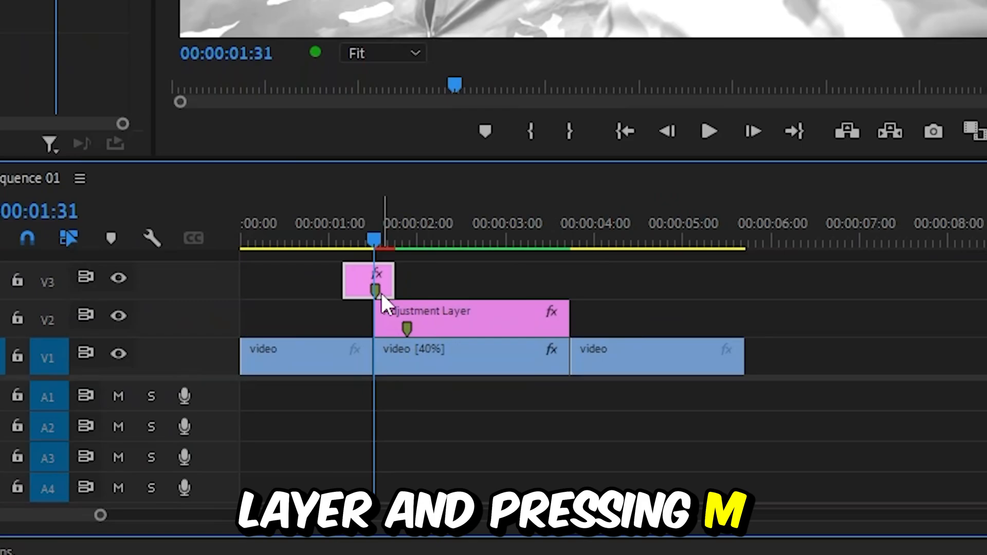